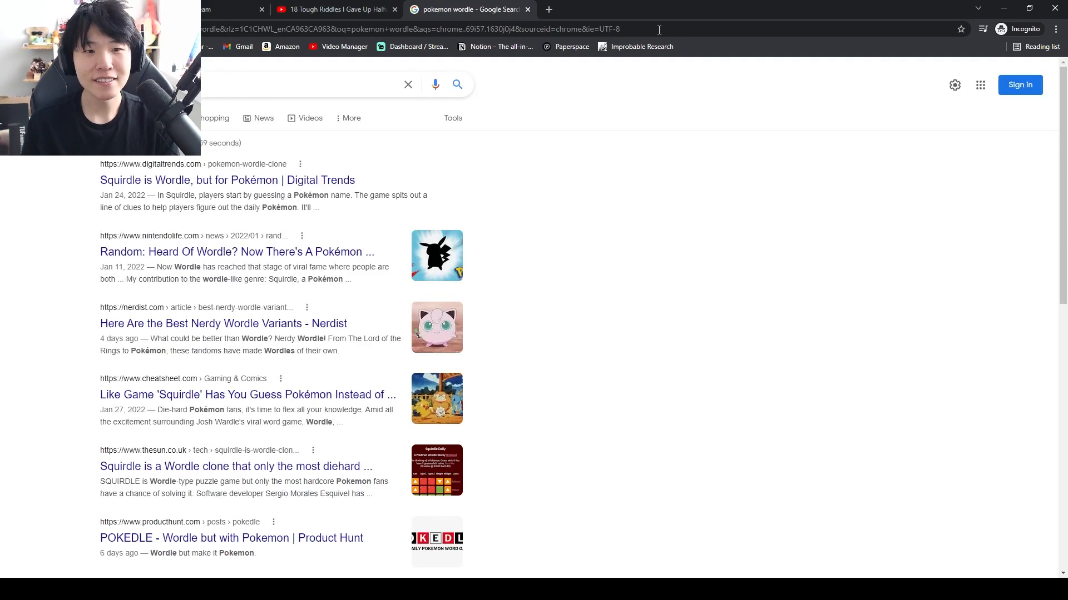
{"action": "mouse_move", "coordinate": [193, 180]}
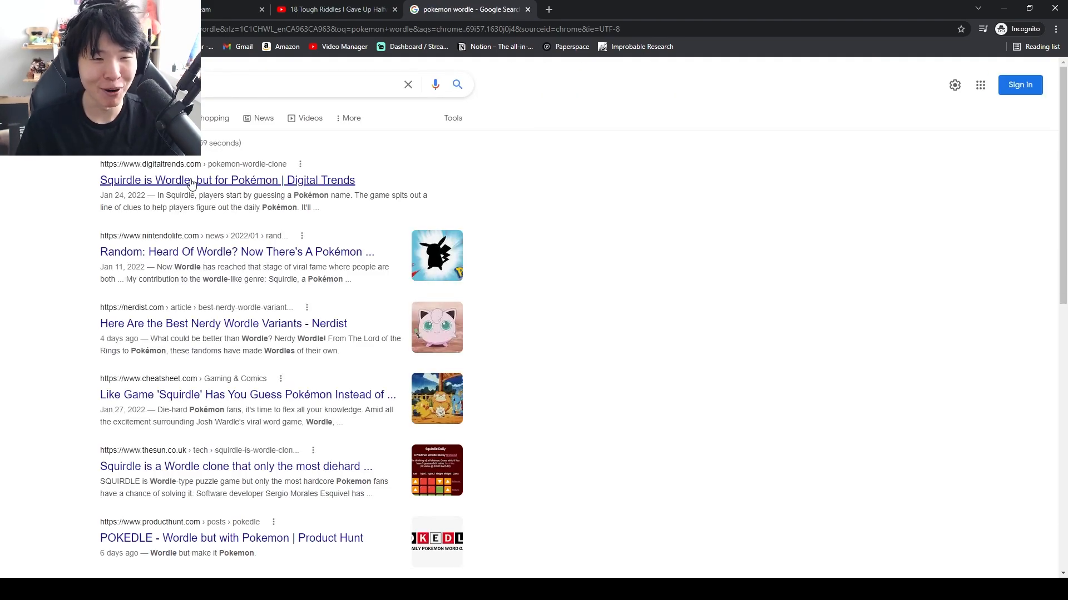
- Search Google for 'Squirdle' and open the Digital Trends article 'Squirdle is Wordle, but for Pokémon'
{"action": "double_click", "coordinate": [122, 179]}
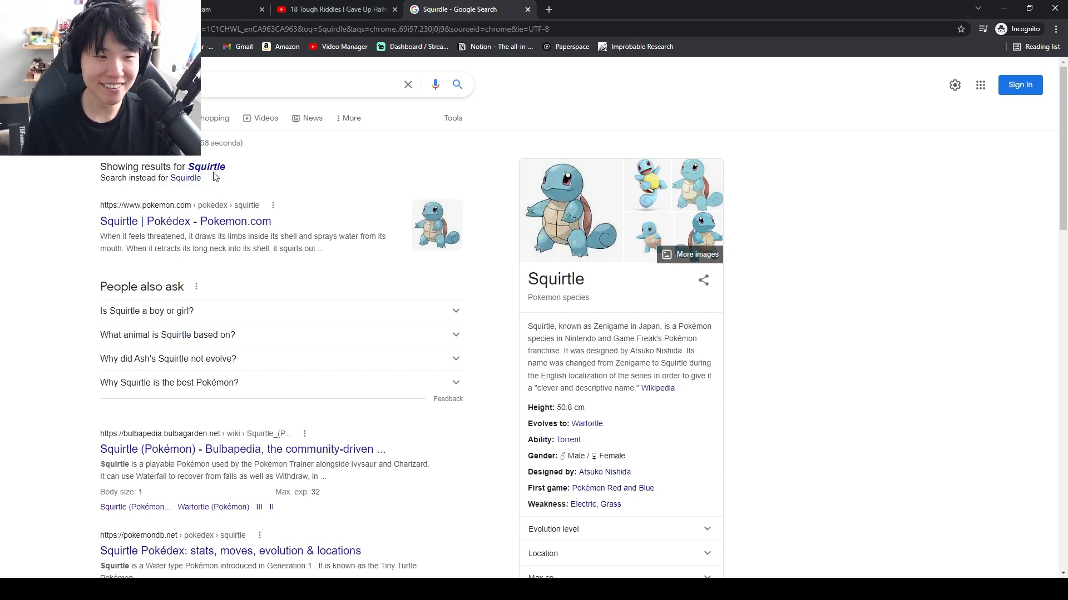
{"action": "left_click", "coordinate": [181, 178]}
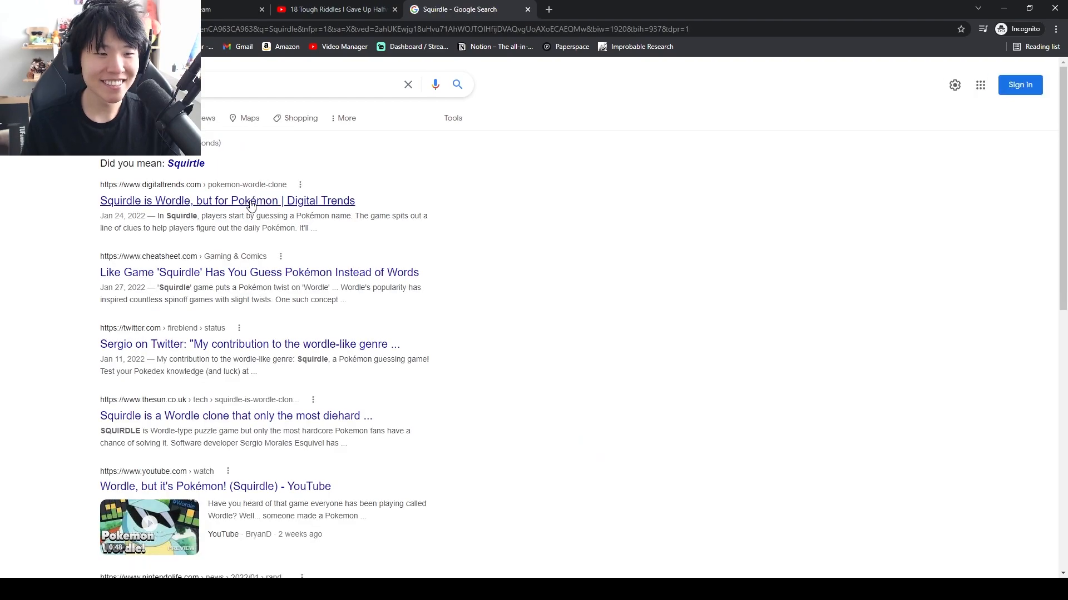
{"action": "left_click", "coordinate": [228, 200]}
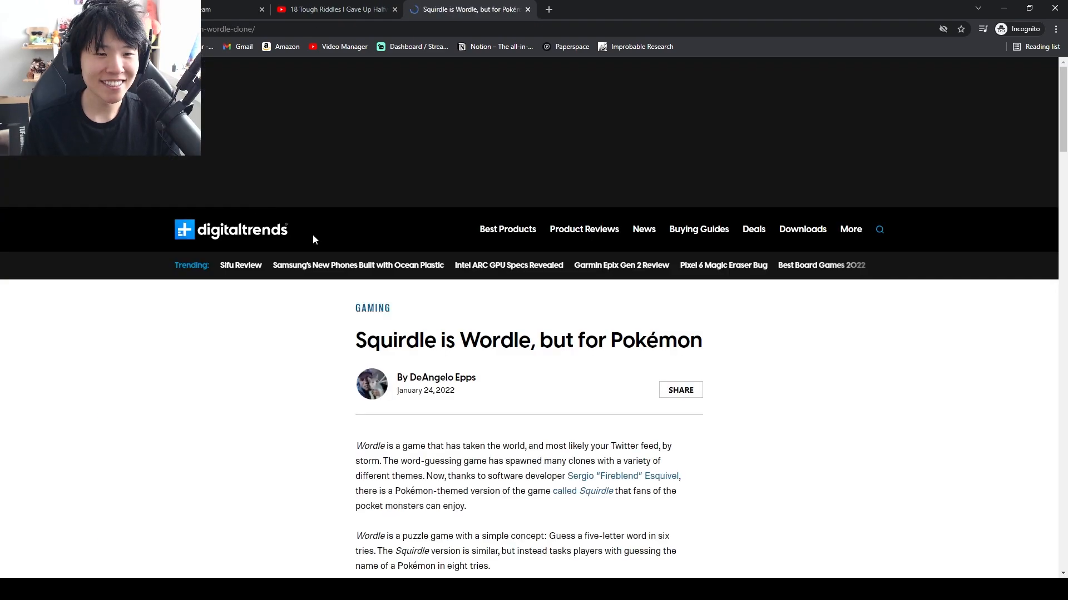
- Open the Squirdle game and start a new game with Gen 1 Pokémon
{"action": "left_click", "coordinate": [595, 491]}
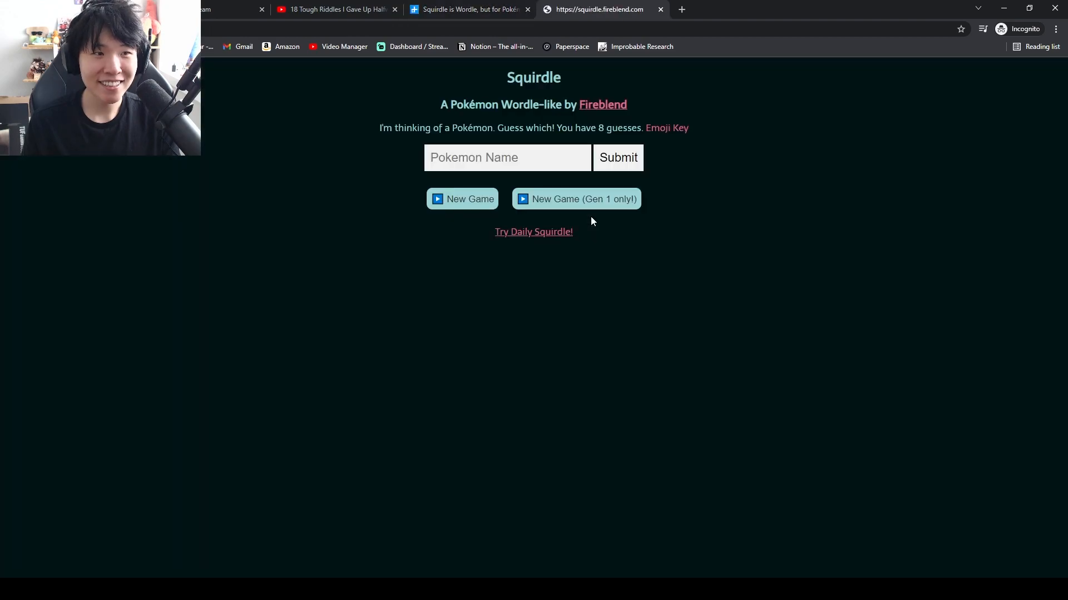
{"action": "left_click", "coordinate": [507, 158]}
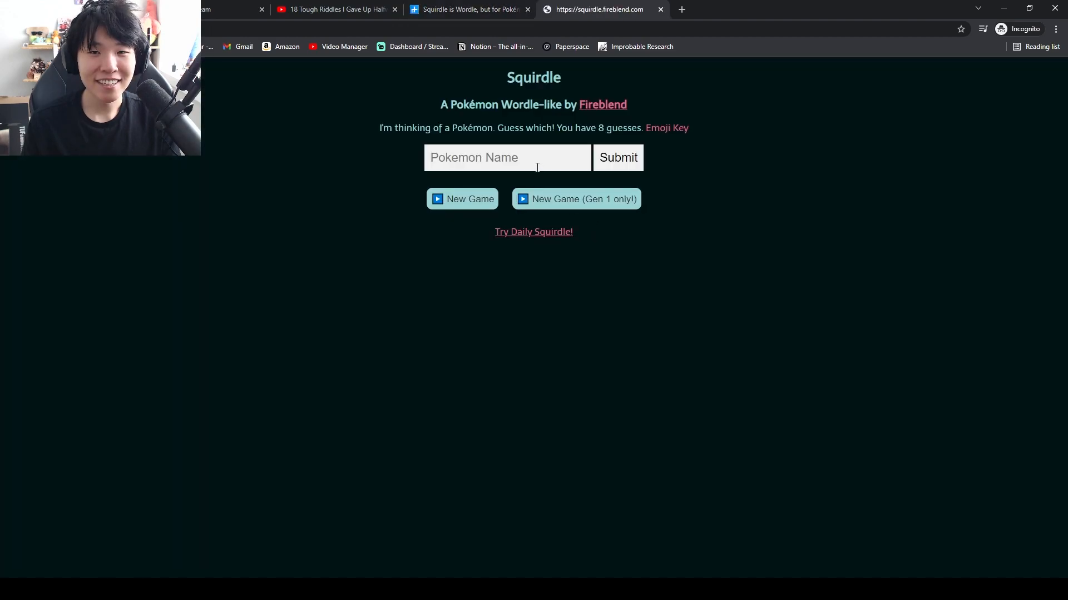
{"action": "left_click", "coordinate": [507, 157]}
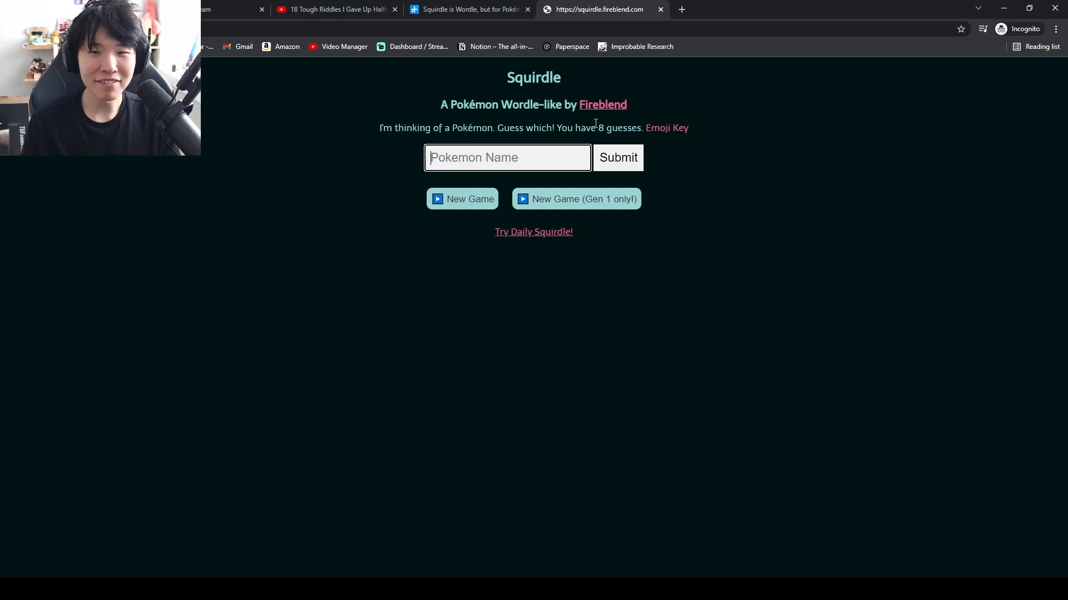
{"action": "left_click", "coordinate": [576, 199]}
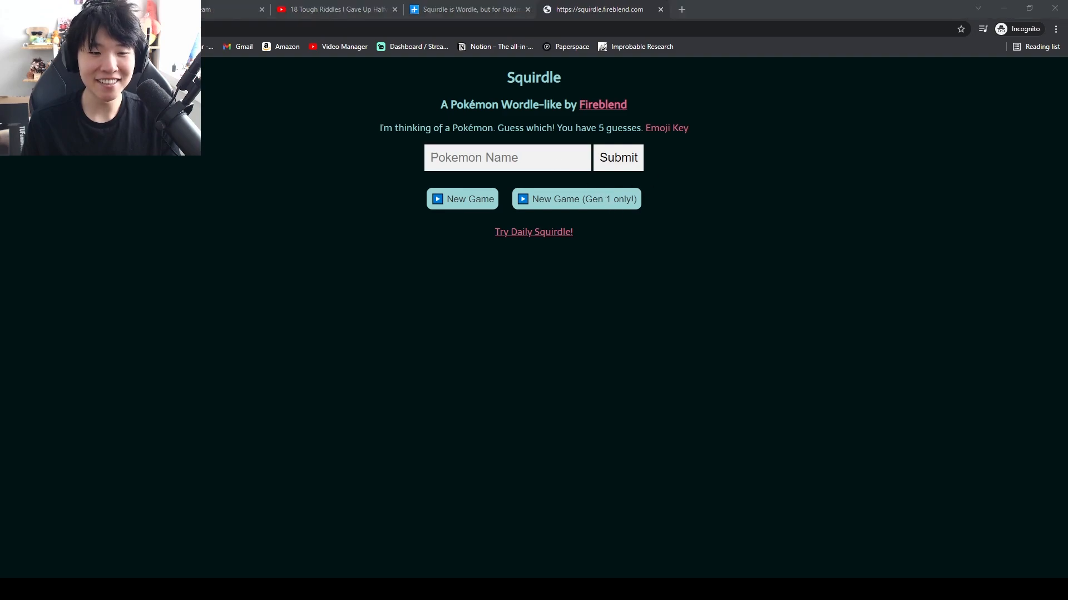
- Submit Charmander as the first guess
{"action": "type", "text": "cha"}
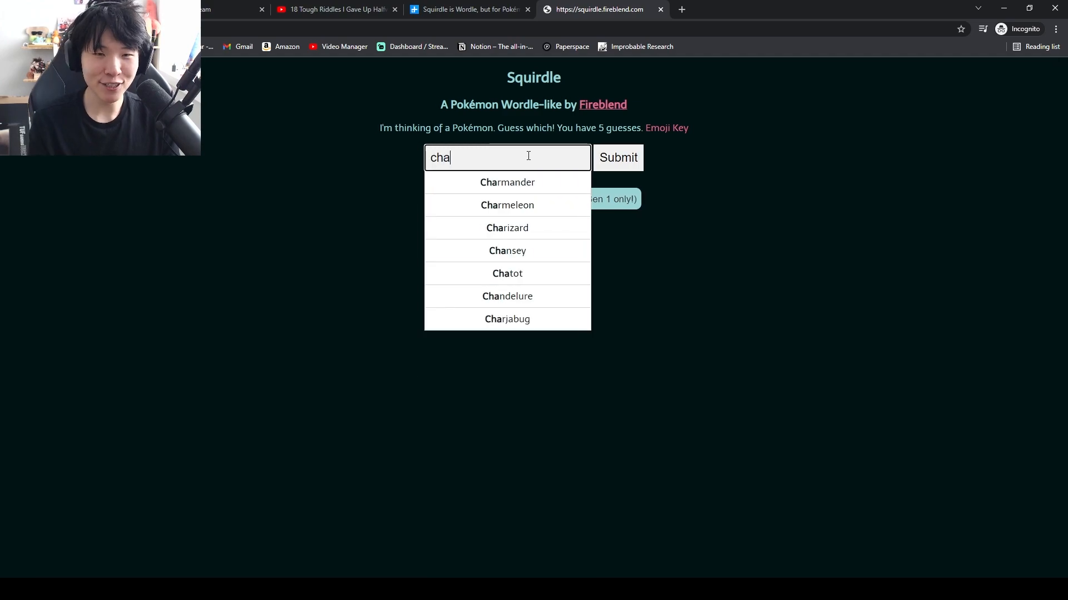
{"action": "left_click", "coordinate": [506, 182]}
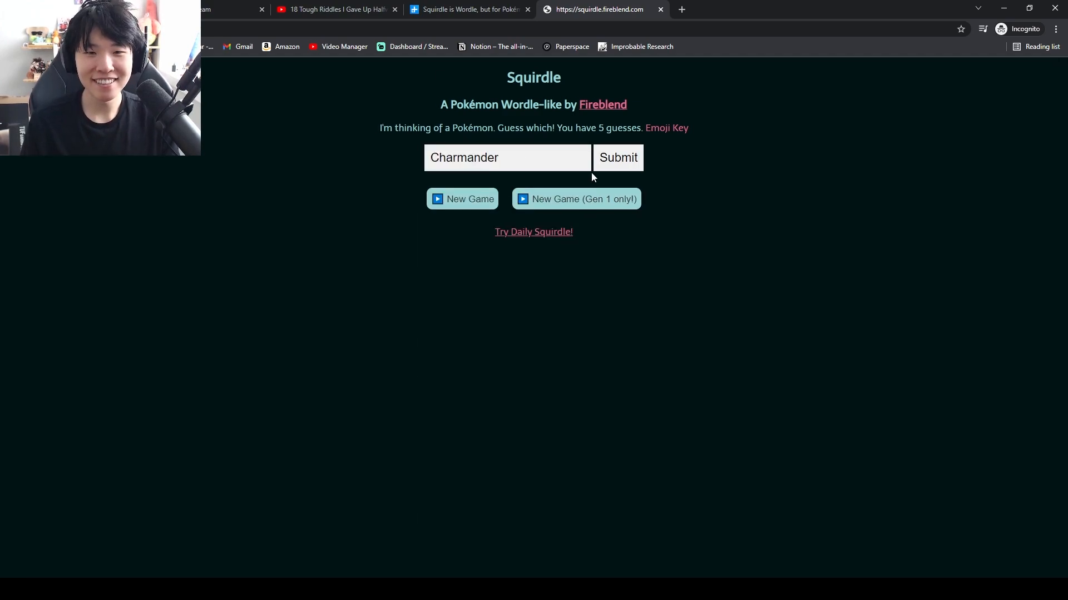
{"action": "left_click", "coordinate": [617, 157]}
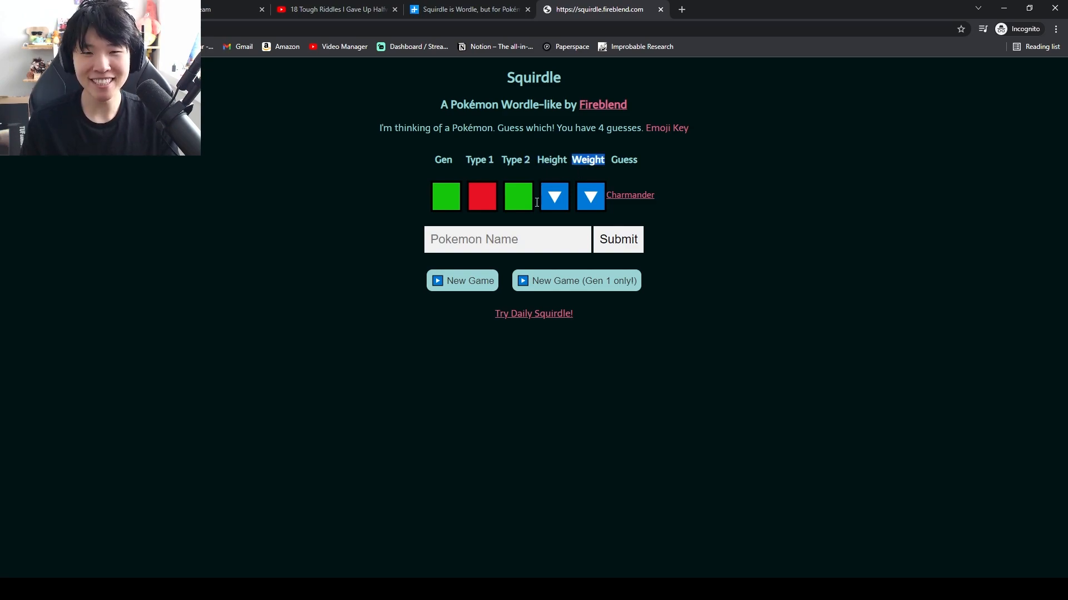
{"action": "left_click", "coordinate": [506, 239]}
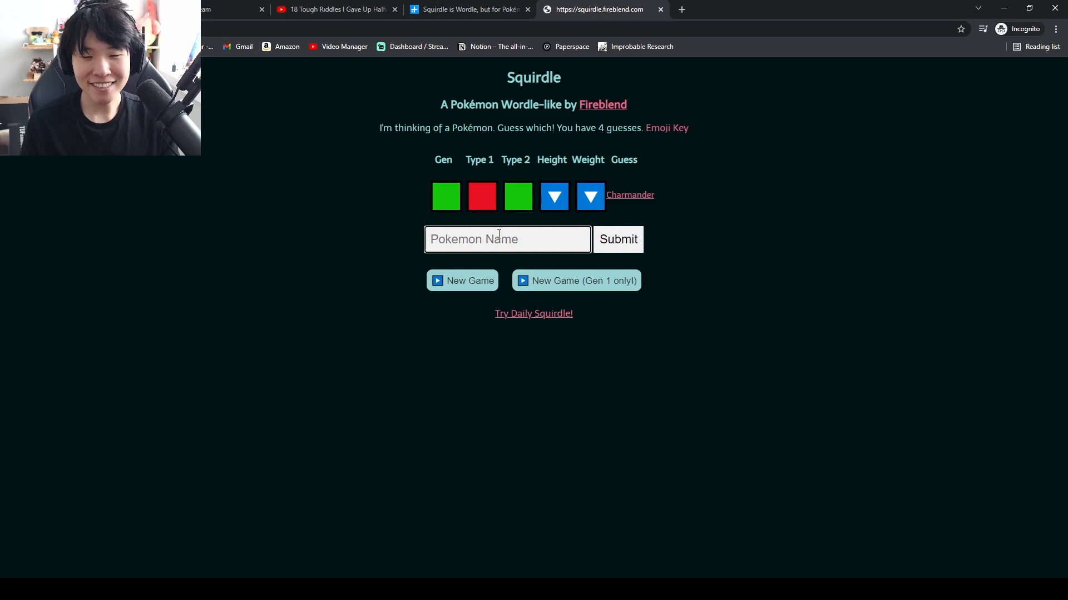
{"action": "mouse_move", "coordinate": [501, 228]}
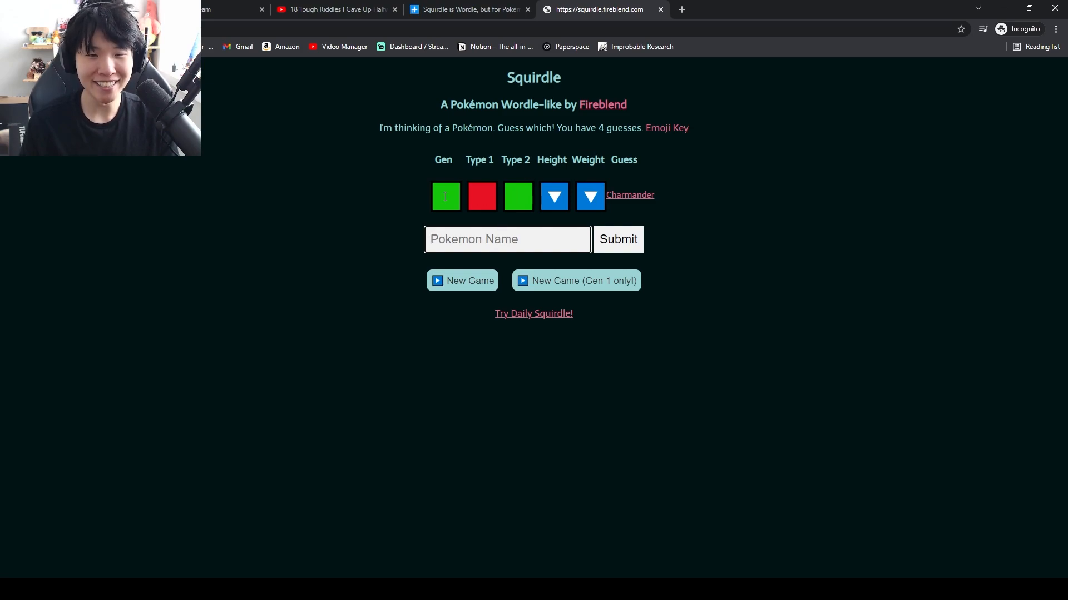
- Submit Vulpix as the second guess
{"action": "type", "text": "v"}
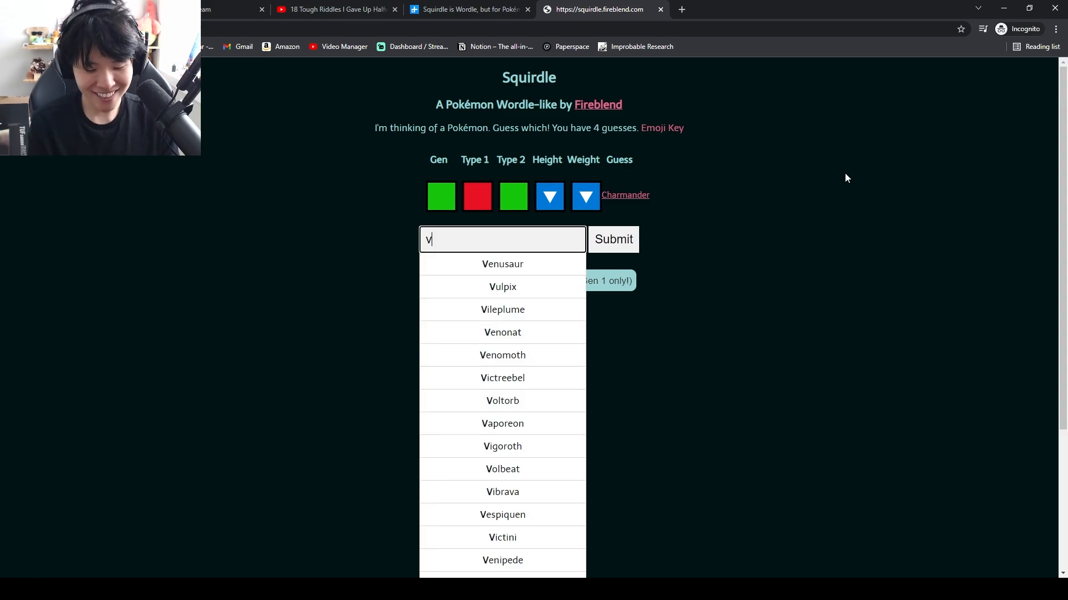
{"action": "left_click", "coordinate": [502, 287]}
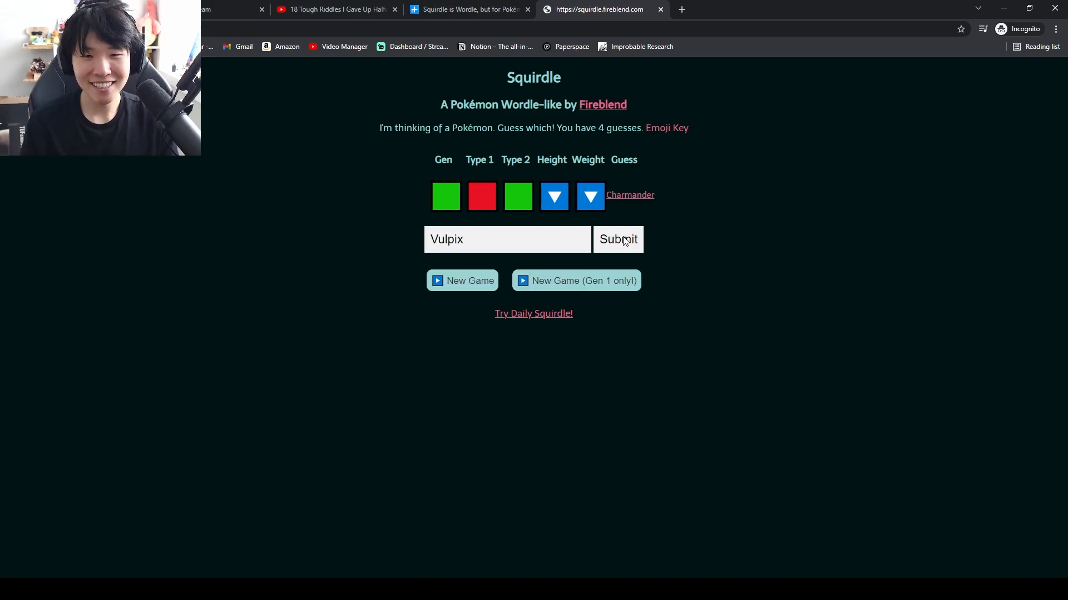
{"action": "left_click", "coordinate": [616, 239]}
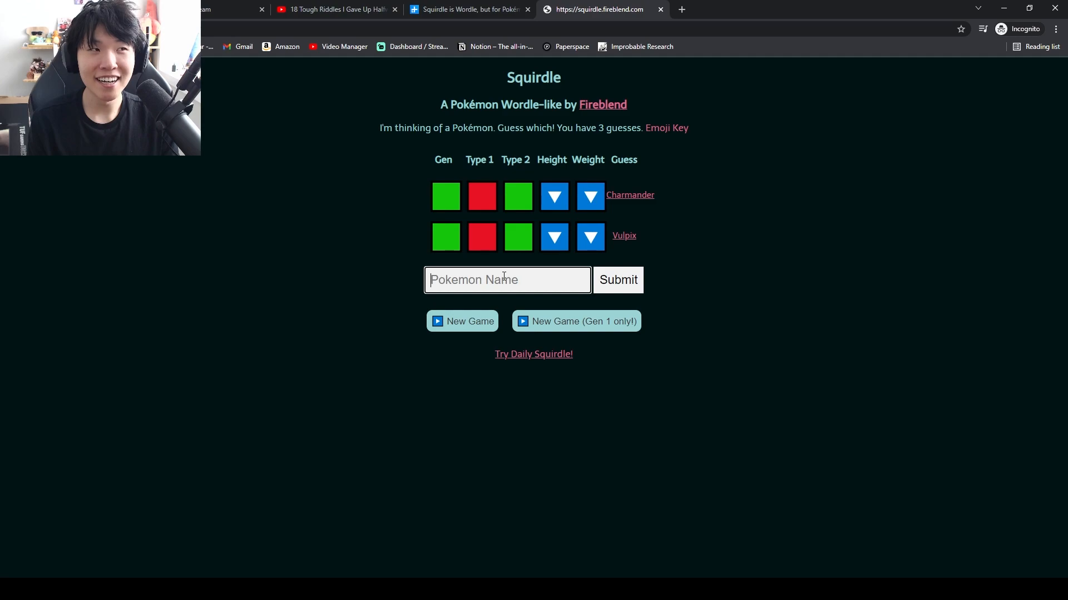
- Submit Caterpie as the third guess
{"action": "type", "text": "cater"}
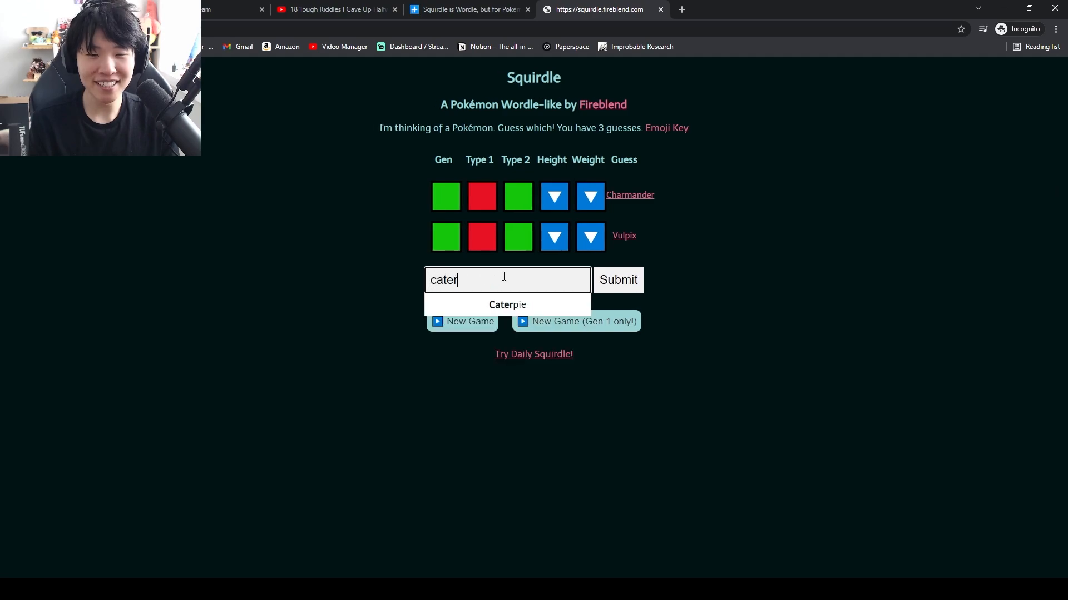
{"action": "left_click", "coordinate": [507, 304]}
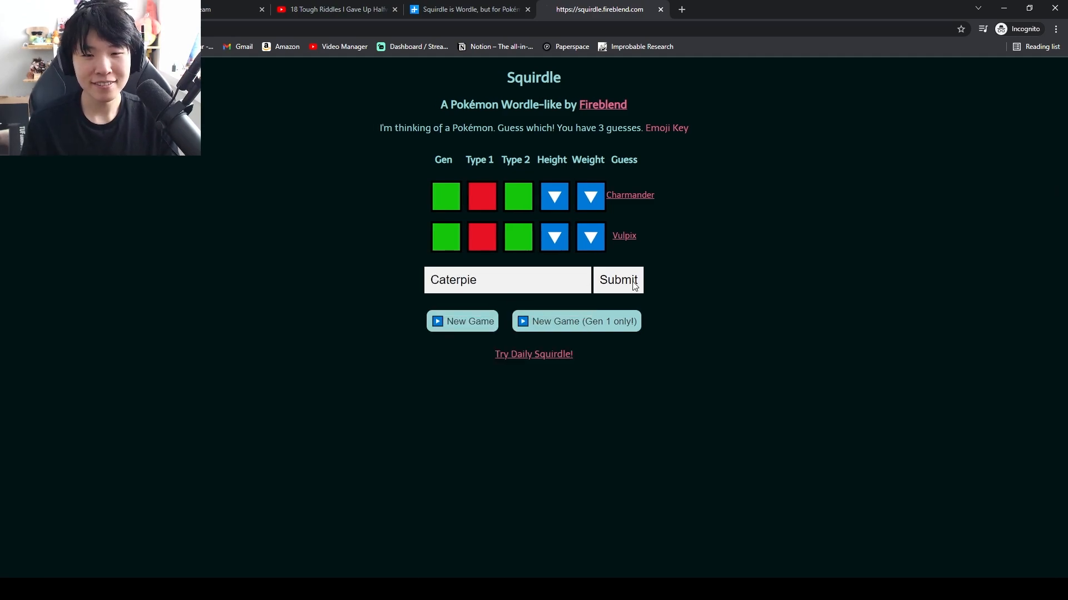
{"action": "left_click", "coordinate": [617, 280]}
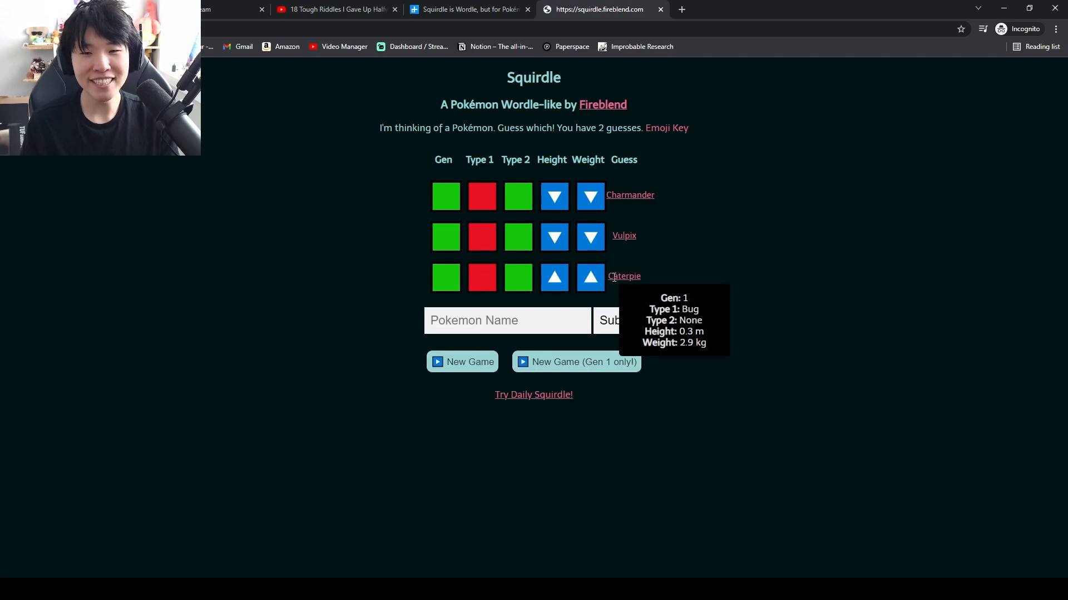
{"action": "mouse_move", "coordinate": [507, 320]}
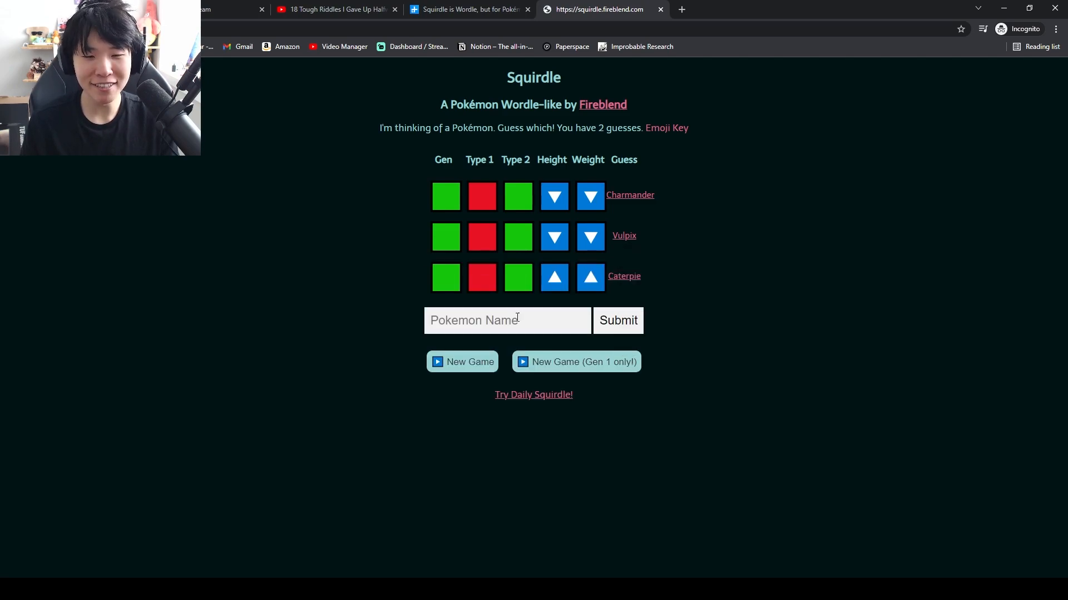
- Enter 'bellsp' in the Pokémon Name box for the Bellsprout guess
{"action": "left_click", "coordinate": [506, 320]}
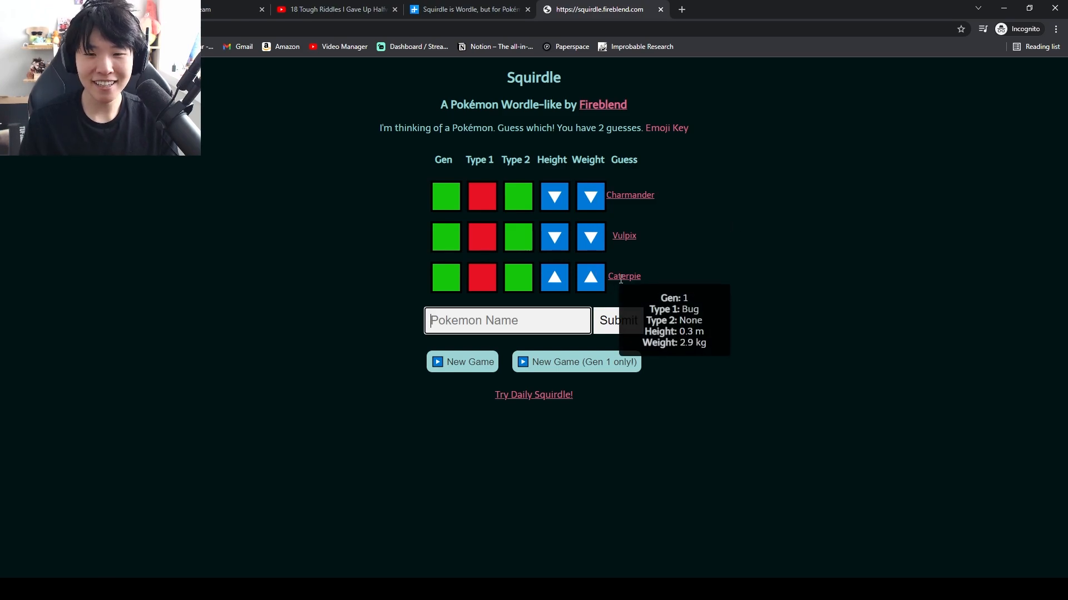
{"action": "mouse_move", "coordinate": [483, 299]}
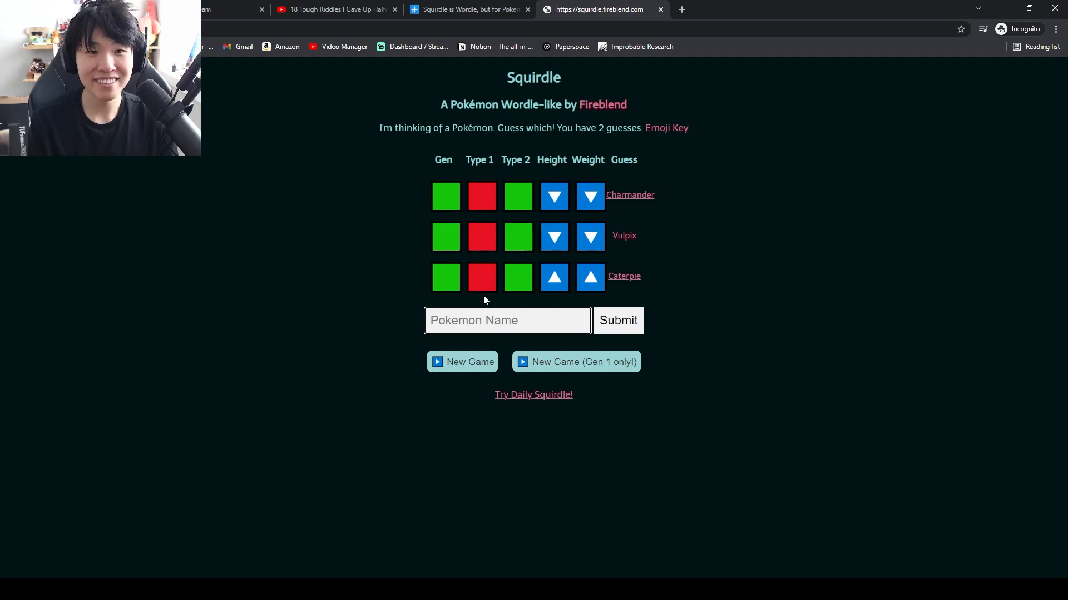
{"action": "type", "text": "bellsp"}
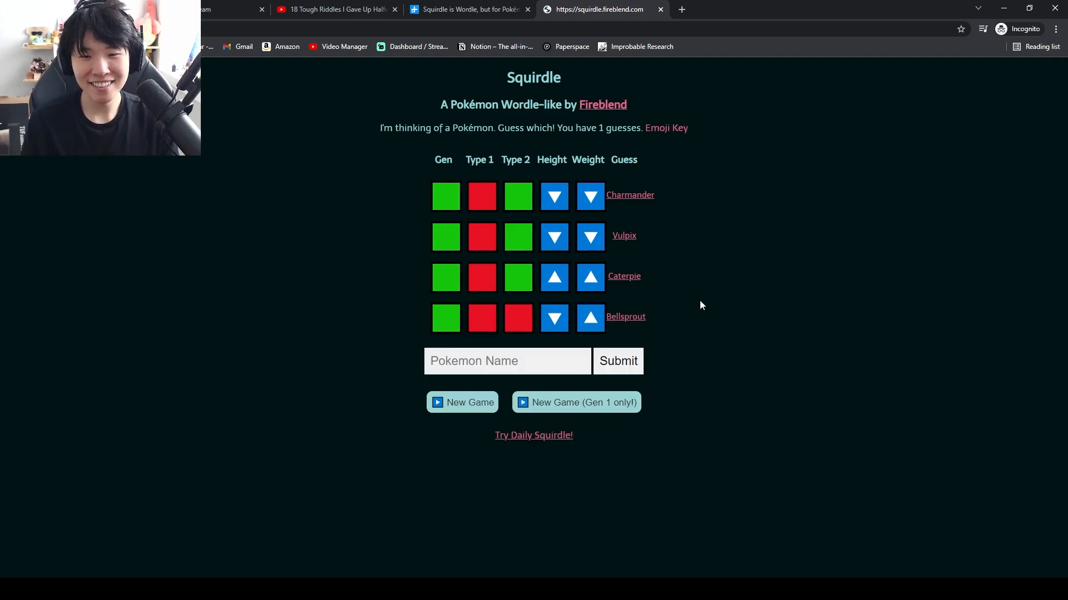
{"action": "mouse_move", "coordinate": [625, 317]}
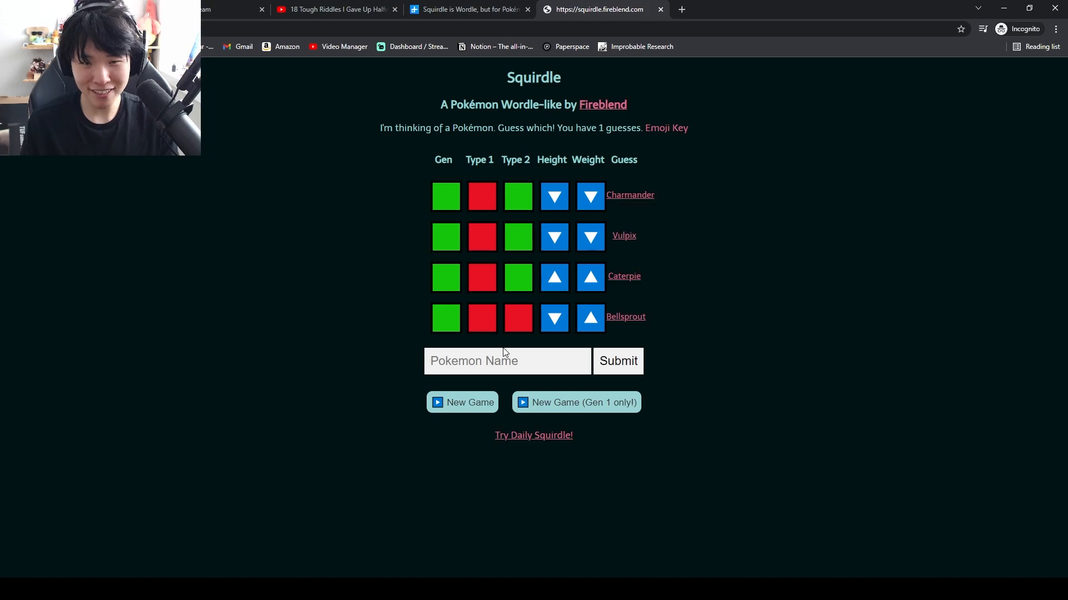
- Submit Squirtle as the fifth and final guess, revealing Krabby
{"action": "left_click", "coordinate": [507, 361]}
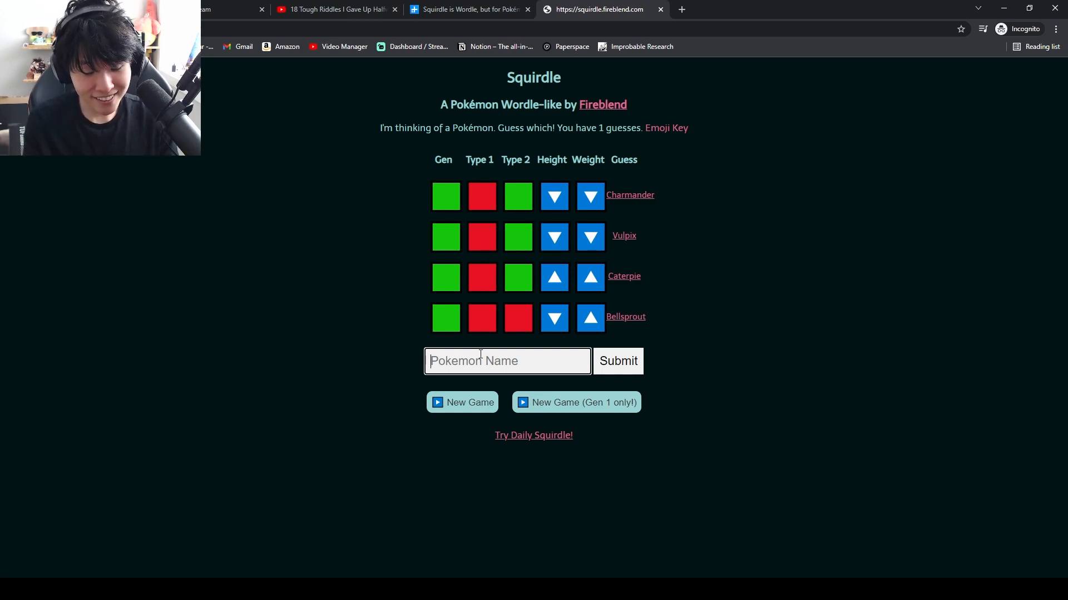
{"action": "type", "text": "sq"}
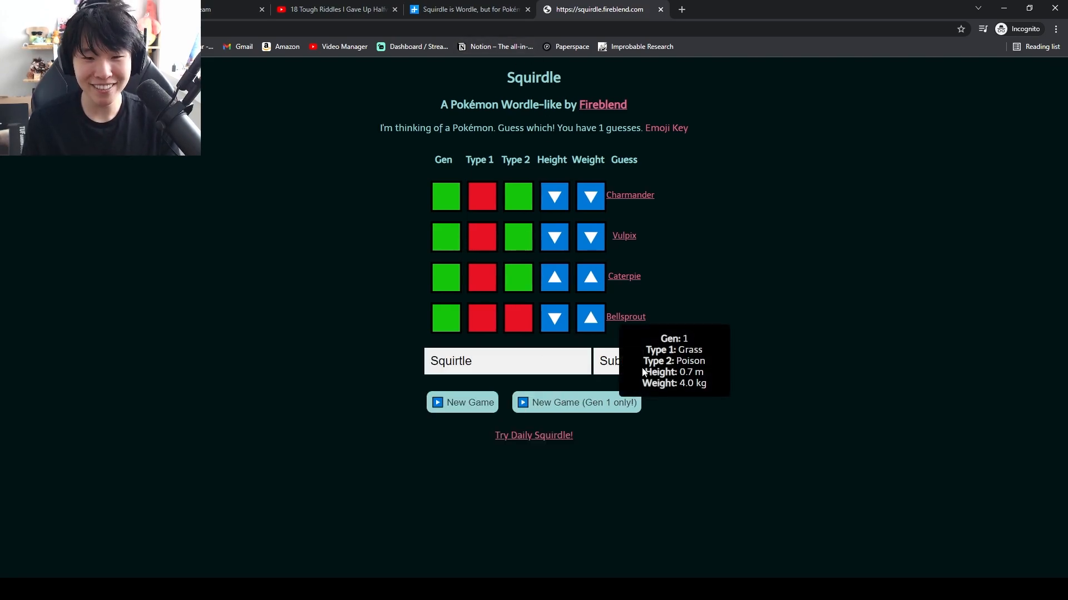
{"action": "left_click", "coordinate": [620, 361]}
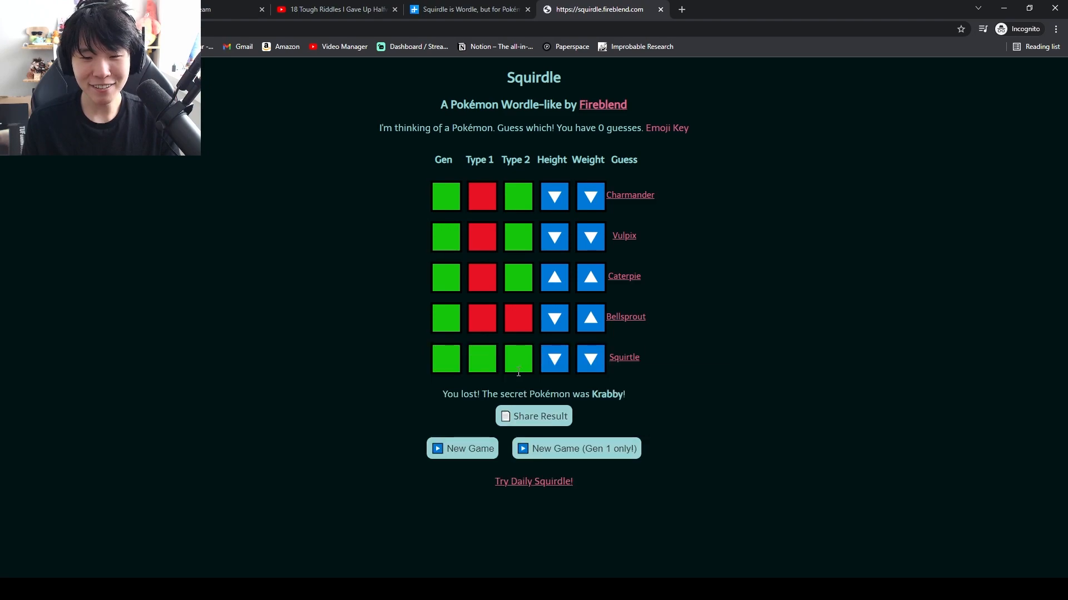